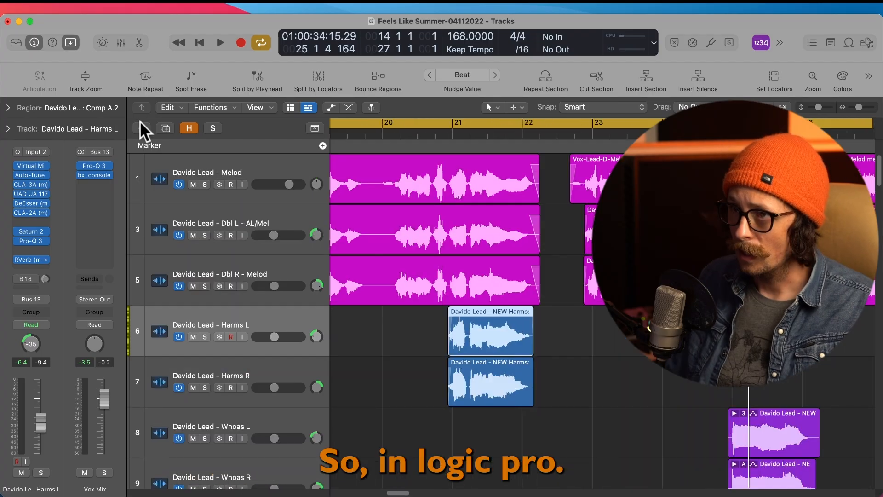
mouse_move(142, 129)
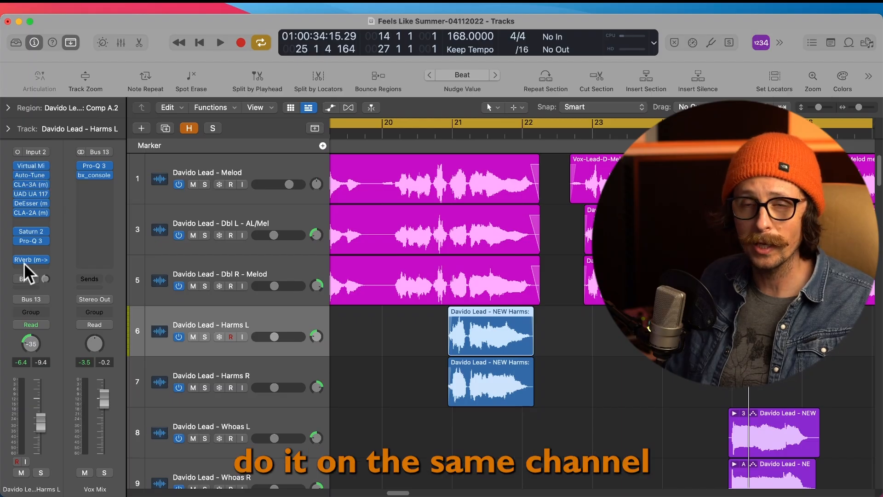
Add a new audio track and name it 'Vocalign' between Harms L and Harms R
click(141, 128)
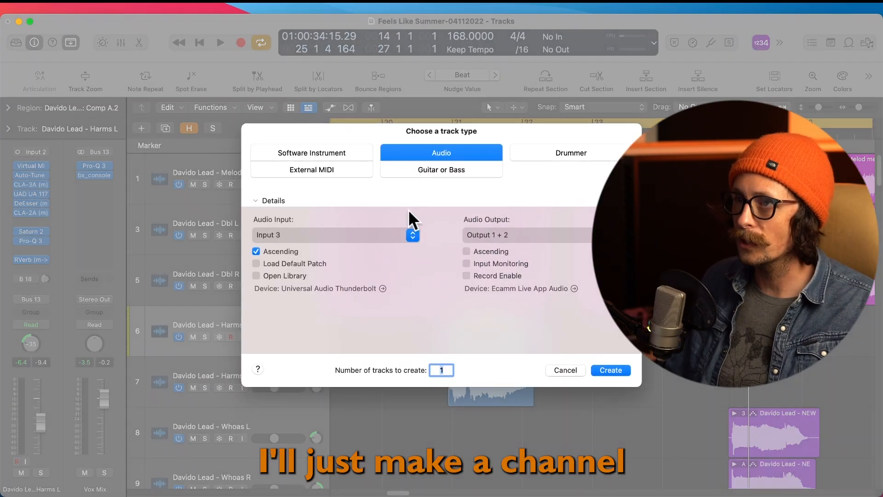
click(610, 370)
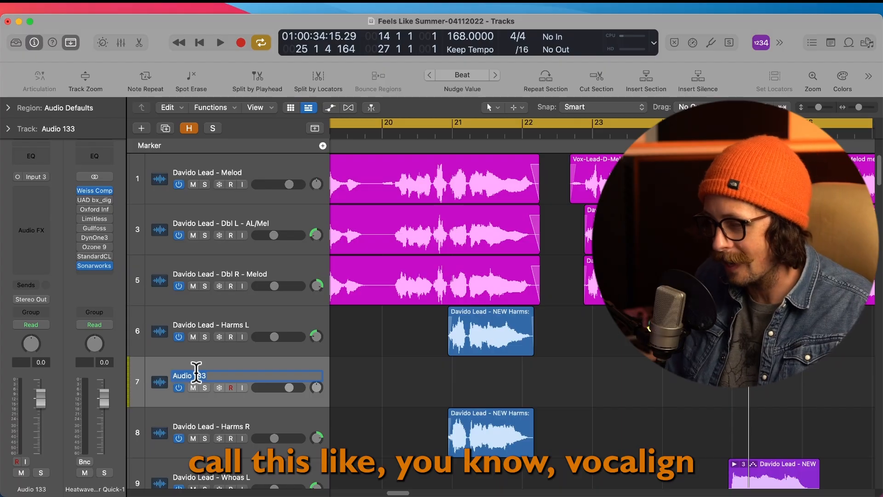
text(Vocalign)
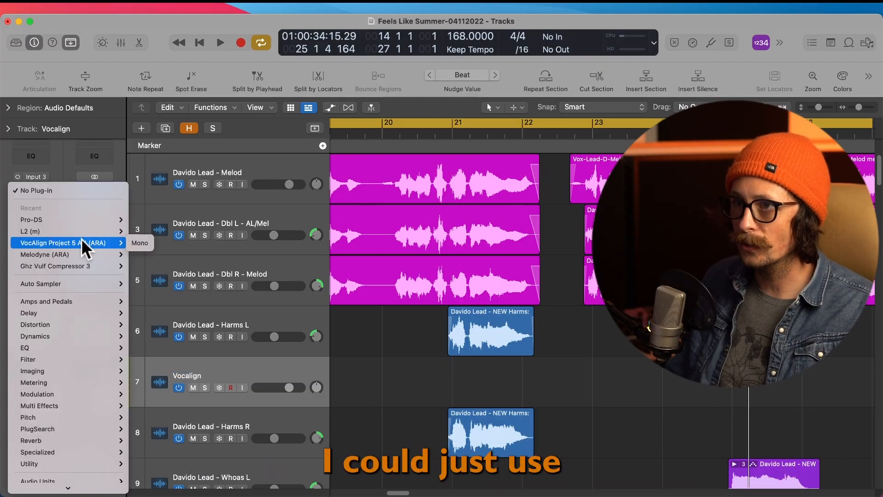
Insert VocAlign Project 5 AU (ARA) Mono in an Audio FX slot on the Vocalign track
click(53, 243)
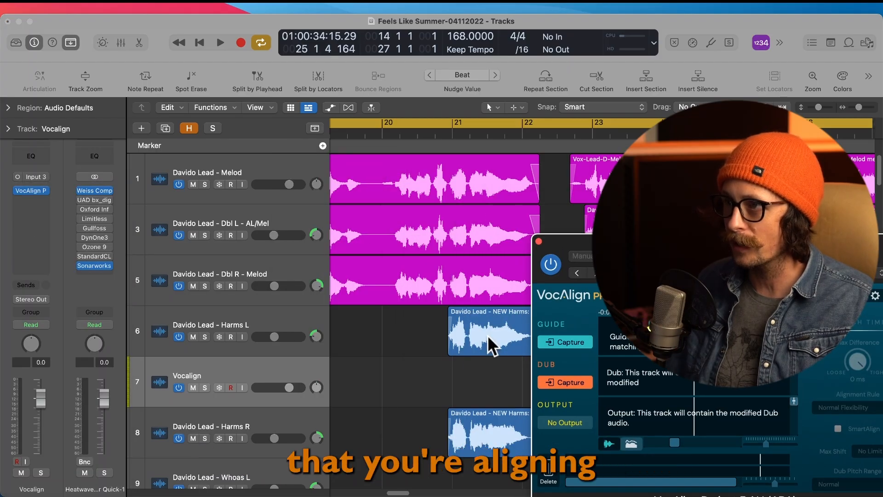
mouse_move(470, 202)
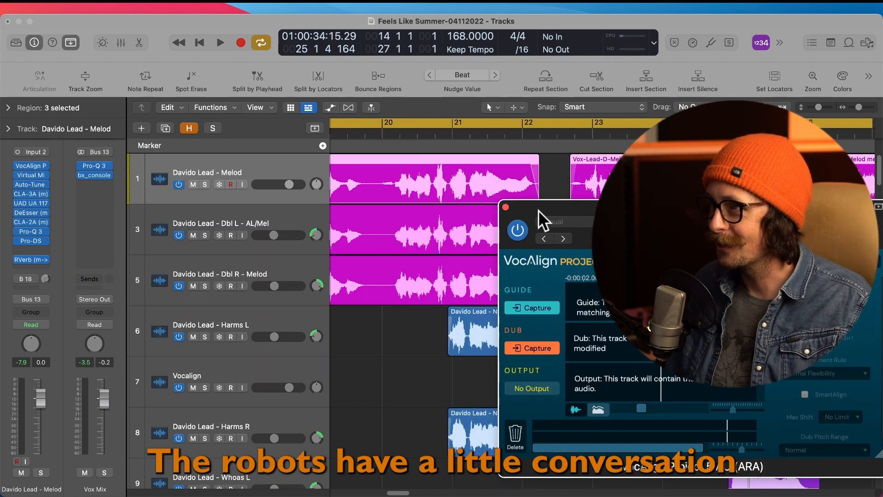
Show the full-size VocAlign editor with empty Guide, Dub and Output lanes
click(504, 207)
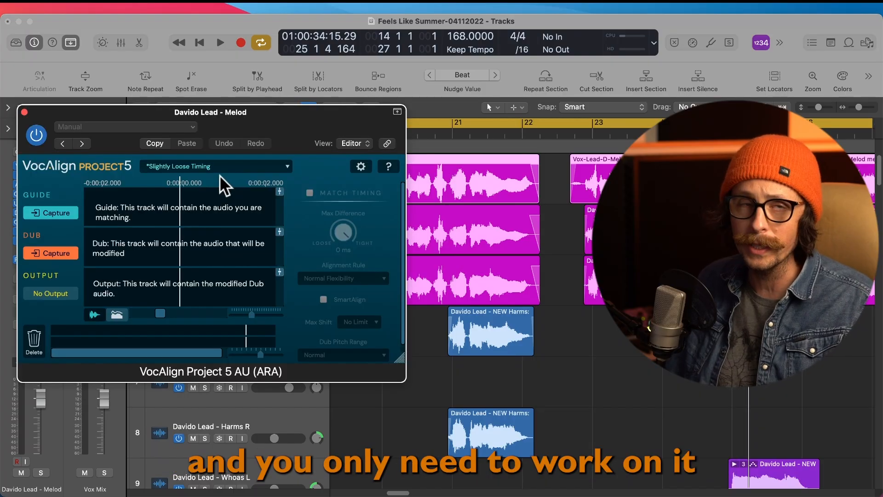
mouse_move(451, 146)
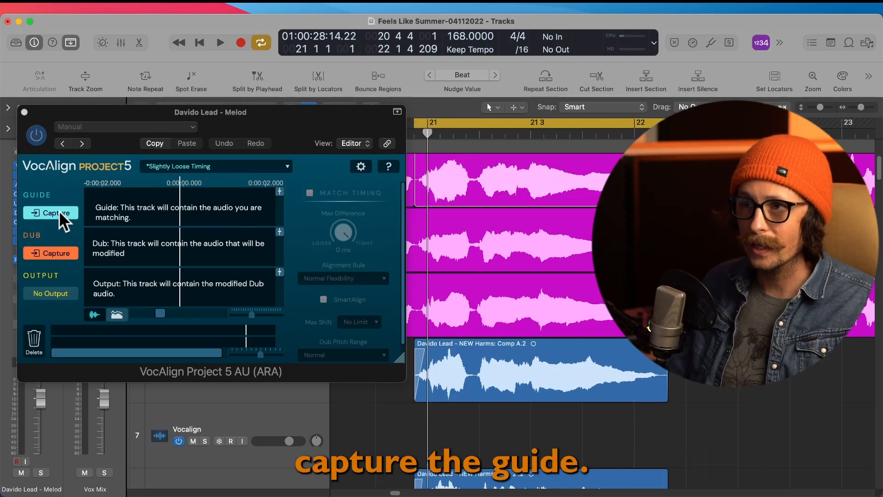
Capture the lead vocal Vox-Lead-D-Melod.wav into VocAlign's Guide lane
click(49, 212)
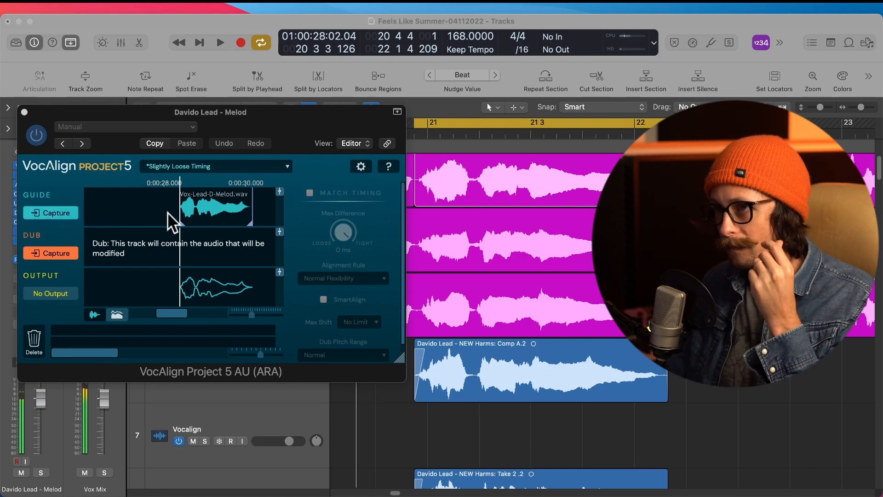
mouse_move(470, 398)
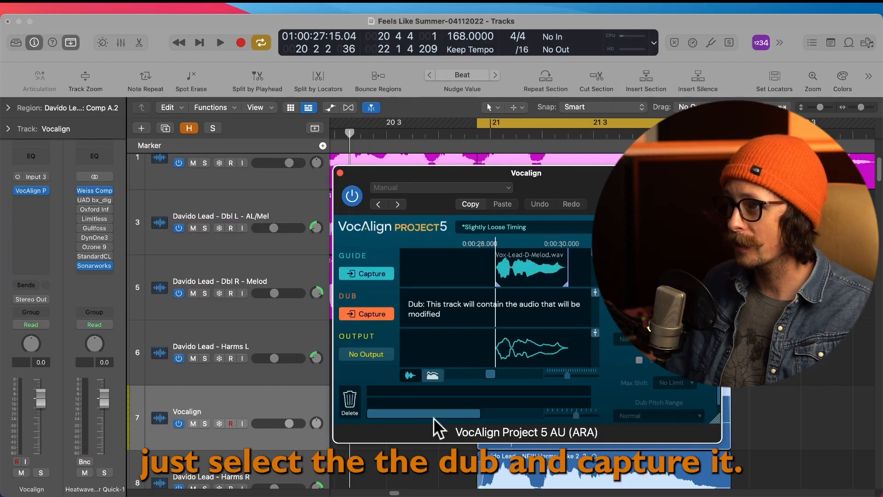
Capture the harmony as Dub, then audition the soloed lead with the aligned harmony
click(366, 313)
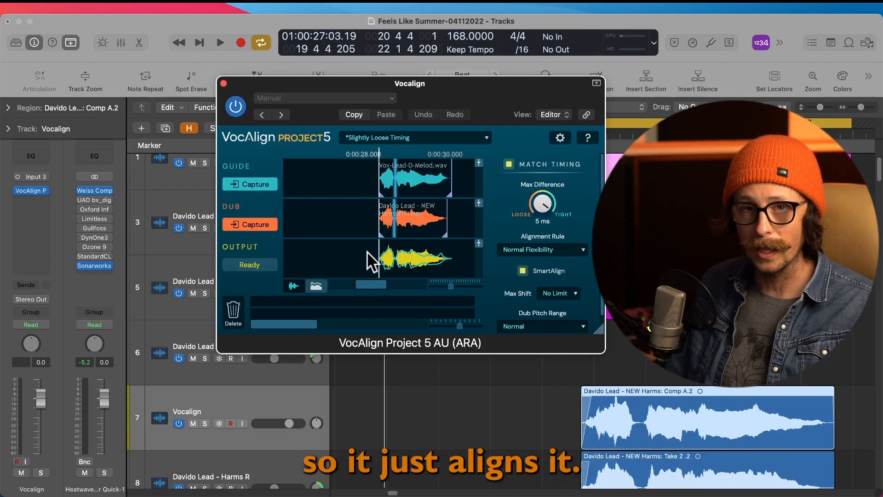
mouse_move(319, 217)
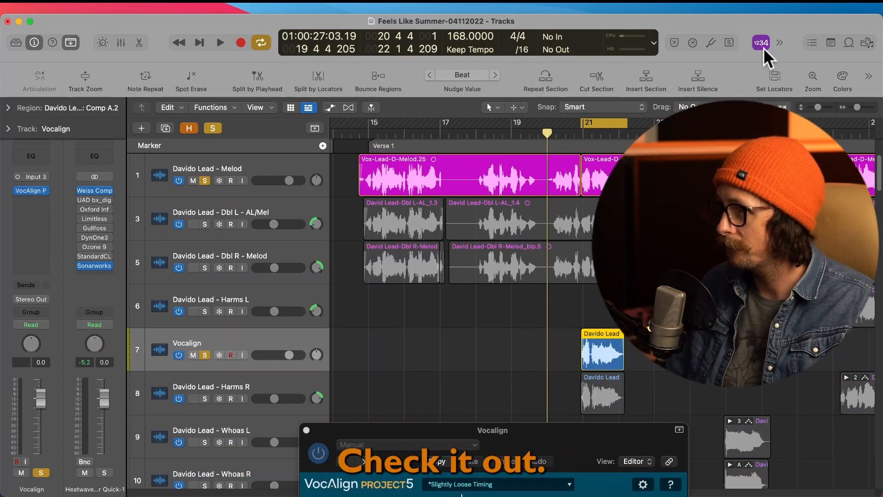
click(220, 42)
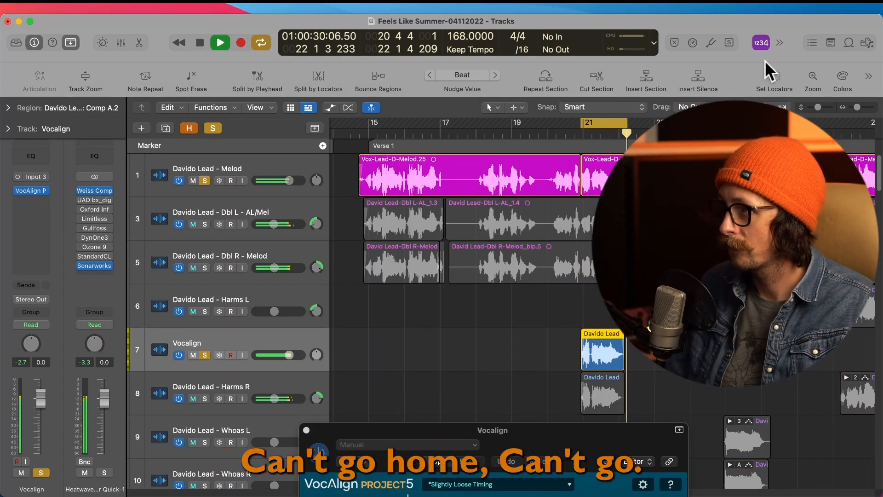
click(220, 42)
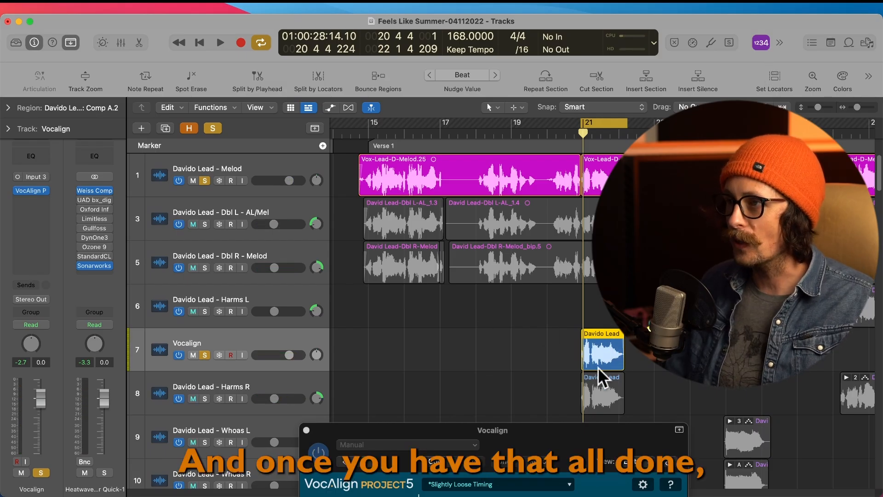
Bounce the aligned region in place to a new track 'vocalign', muting the source
right_click(603, 352)
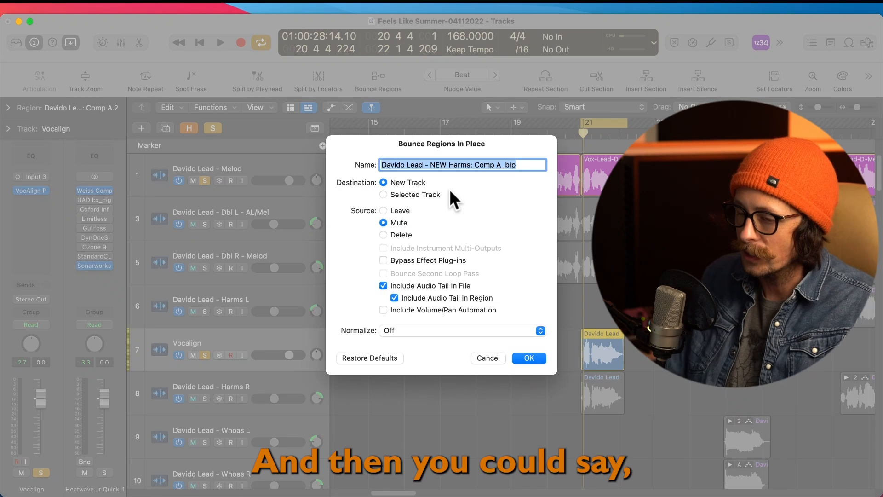
click(528, 358)
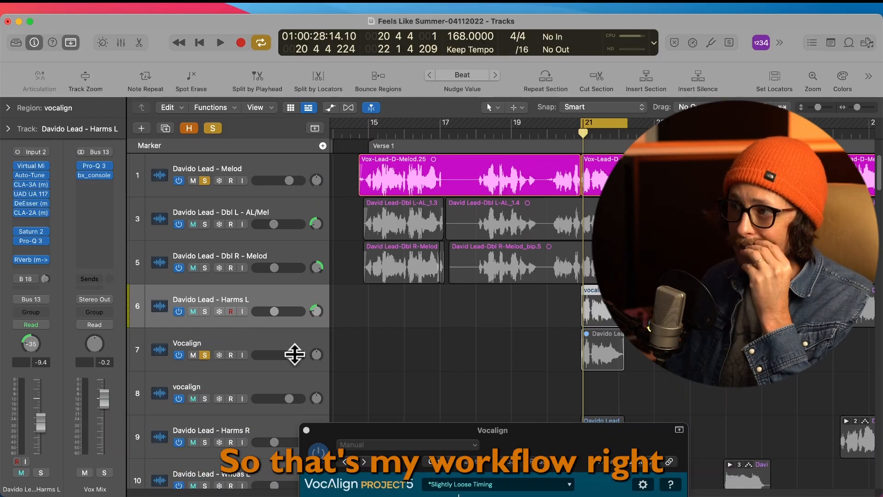
click(187, 344)
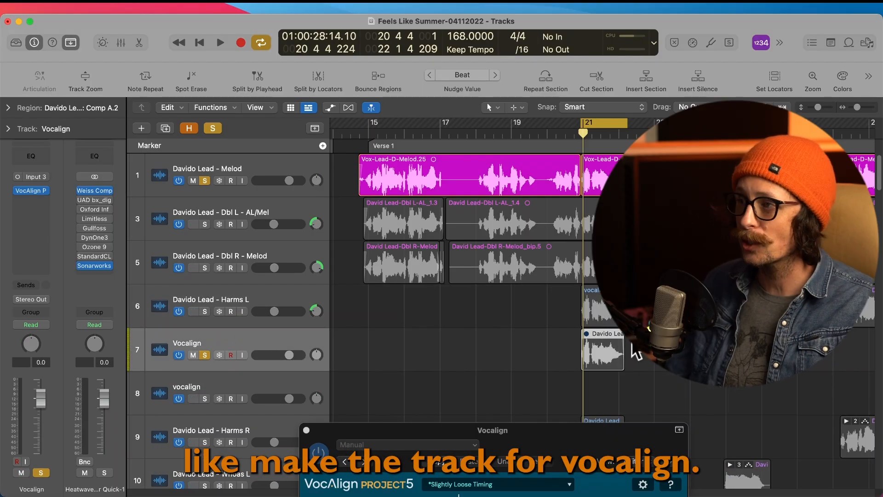